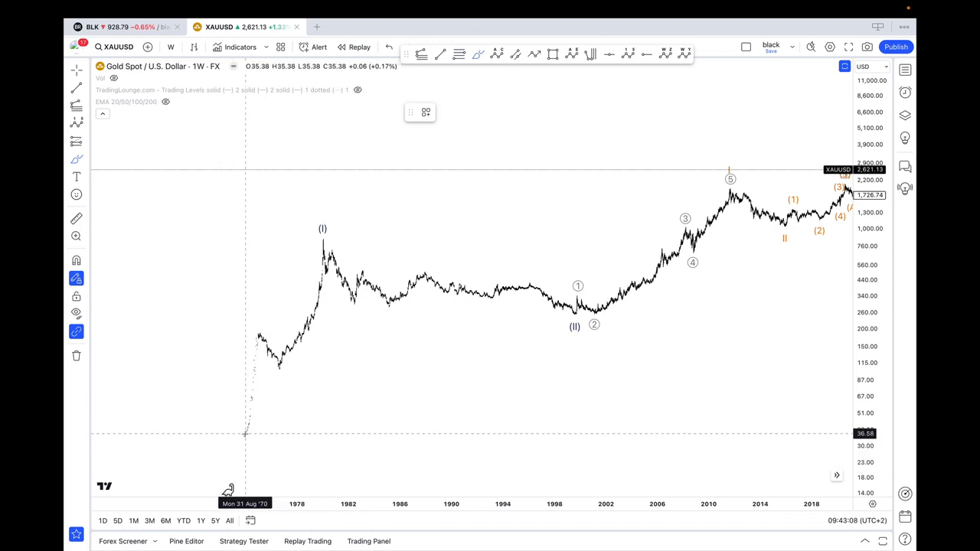
pyautogui.moveTo(259, 445)
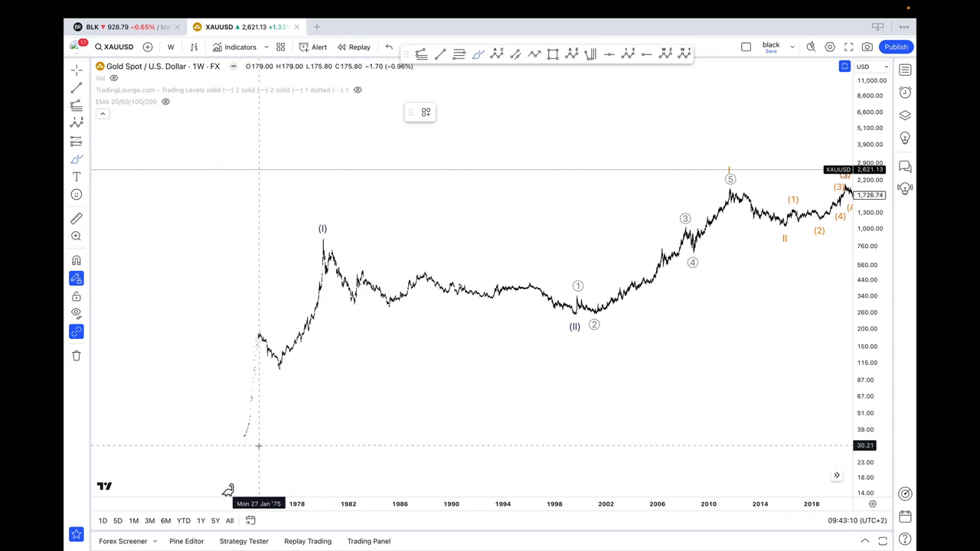
# Step: Pan the weekly gold chart to show the wave (III) projection near 12,000 and curved trendline
pyautogui.moveTo(134, 451); pyautogui.dragTo(226, 445)
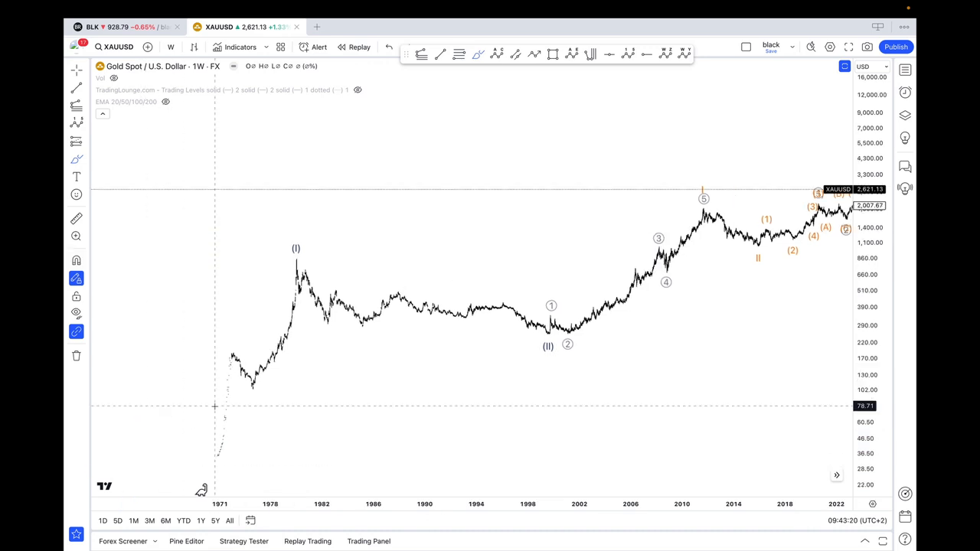
pyautogui.moveTo(483, 351)
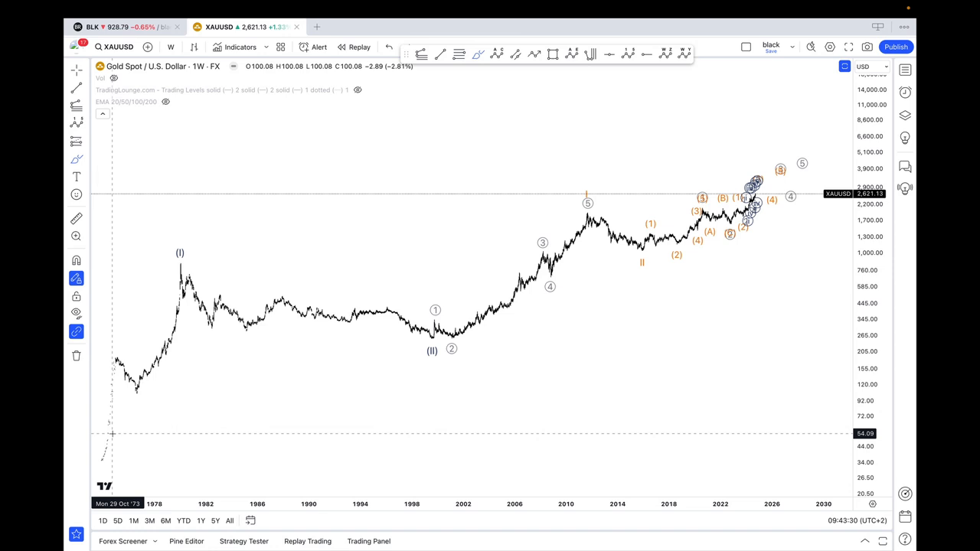
pyautogui.moveTo(164, 260); pyautogui.dragTo(440, 336)
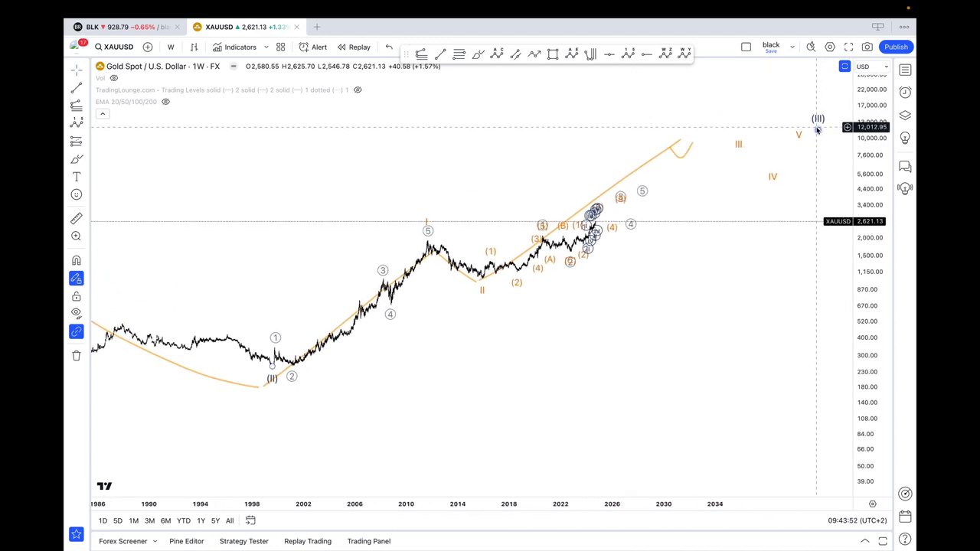
pyautogui.moveTo(250, 304)
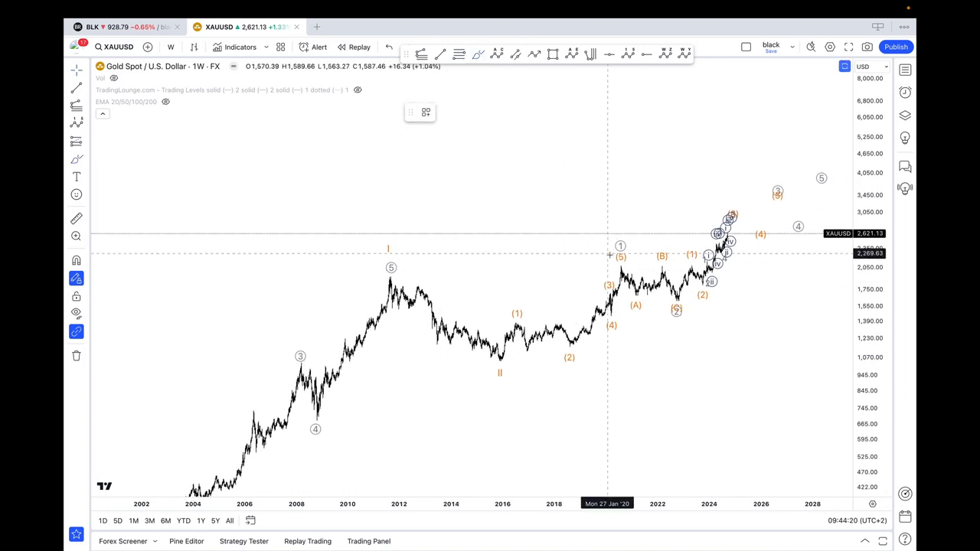
# Step: Zoom the weekly chart onto the 2012–2024 wave count, with targets around 3,450–4,050
pyautogui.moveTo(635, 268); pyautogui.dragTo(460, 268)
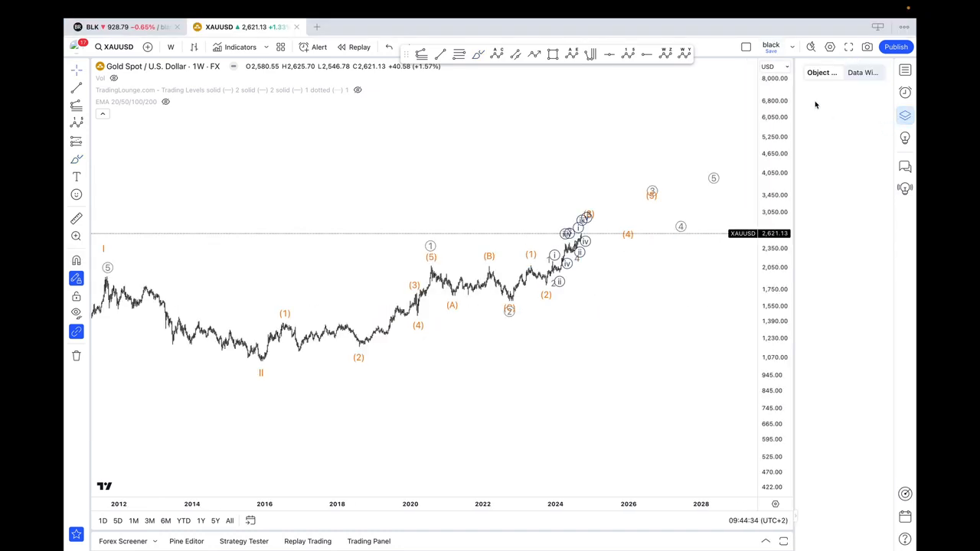
pyautogui.moveTo(837, 142)
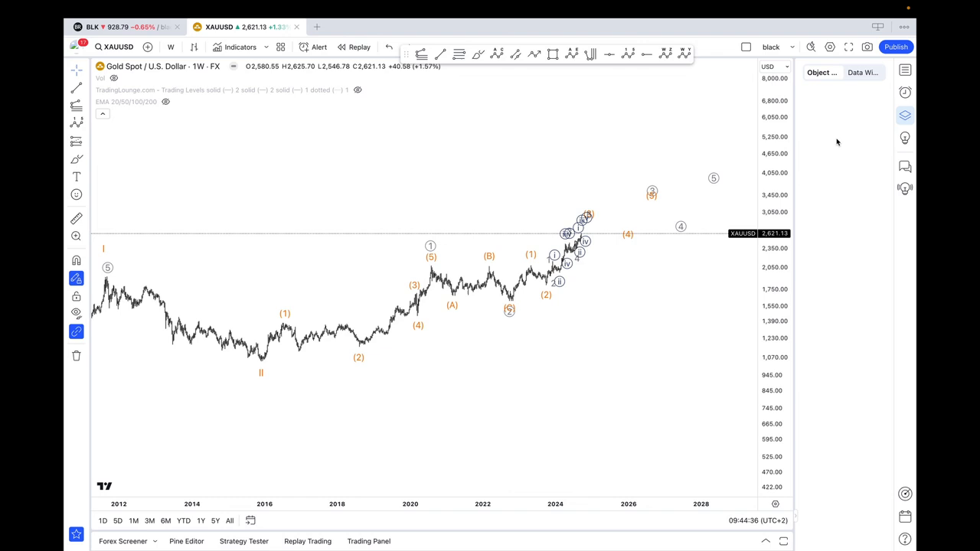
pyautogui.moveTo(76, 48)
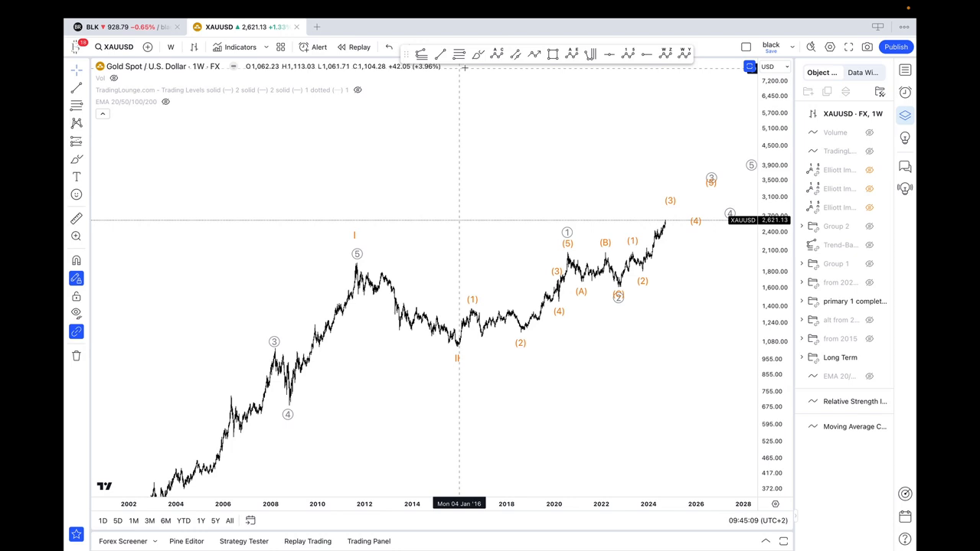
# Step: Rename the Group 1 drawing group to 'subdivision in'
pyautogui.moveTo(643, 283); pyautogui.dragTo(669, 222)
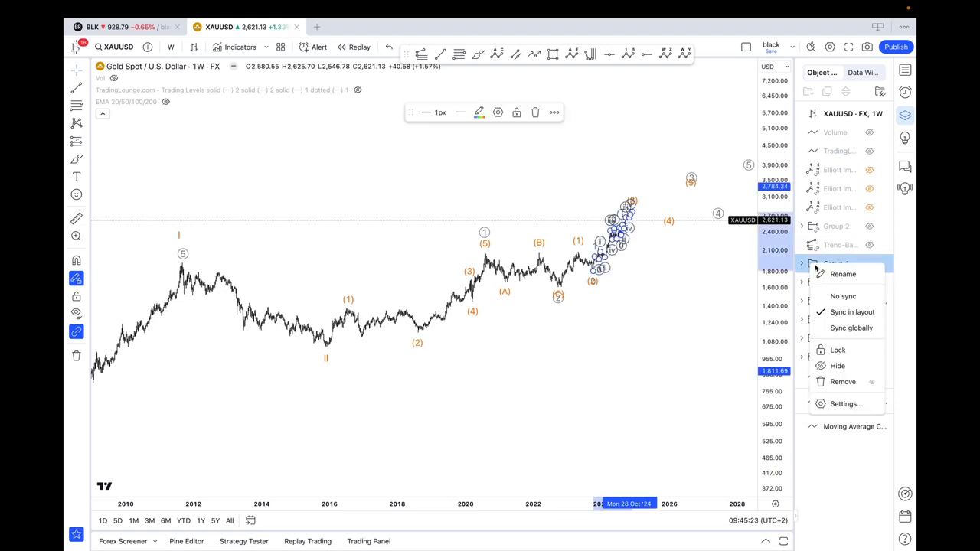
pyautogui.click(842, 273)
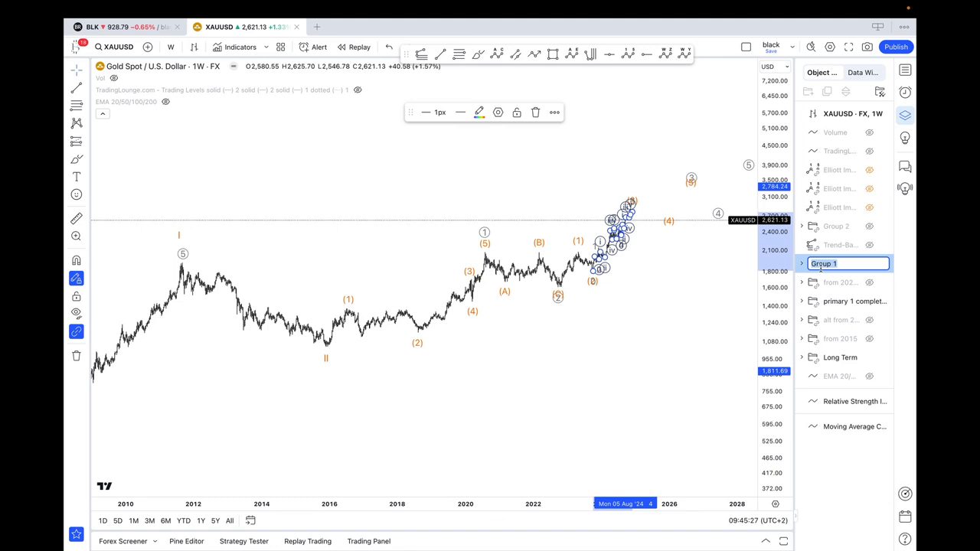
pyautogui.write('subdivision in')
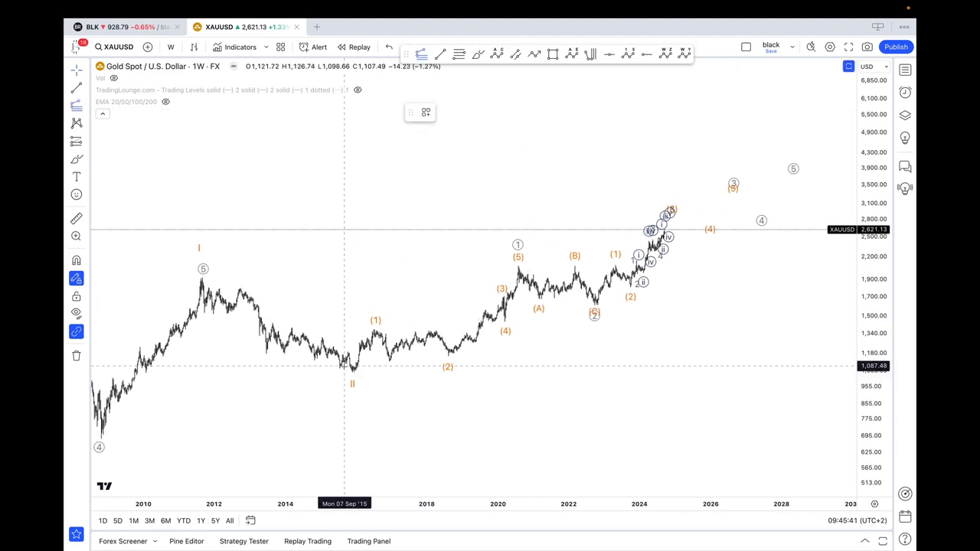
pyautogui.moveTo(345, 371); pyautogui.dragTo(475, 266)
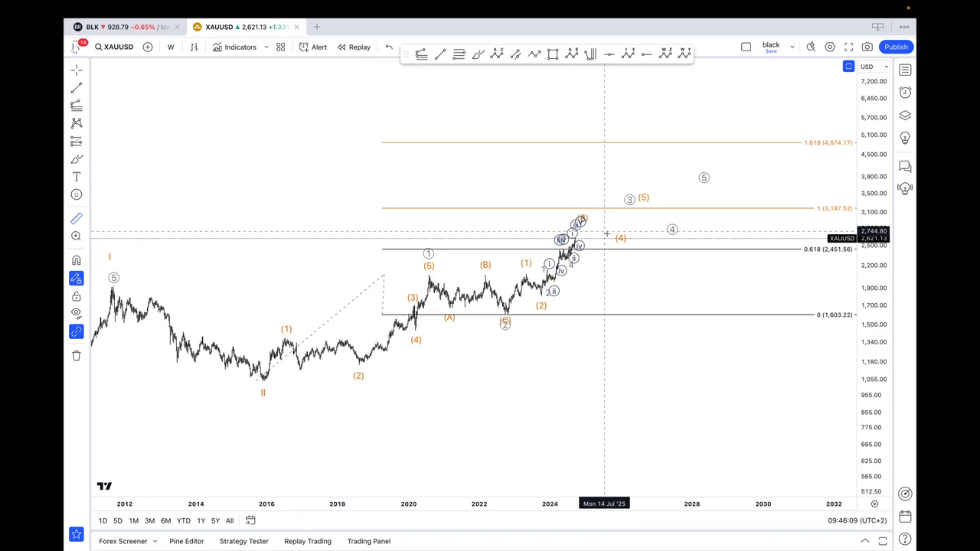
pyautogui.moveTo(610, 233)
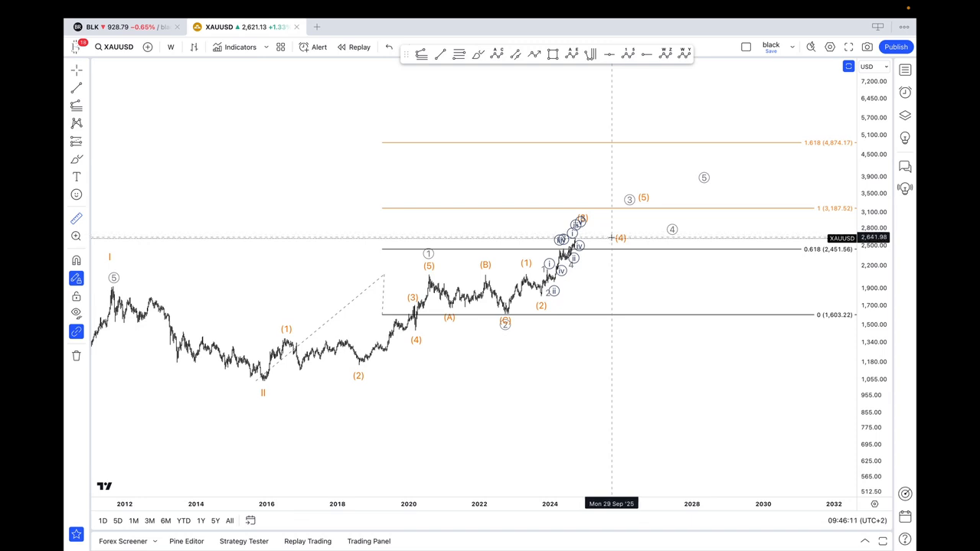
pyautogui.moveTo(612, 237); pyautogui.dragTo(660, 146)
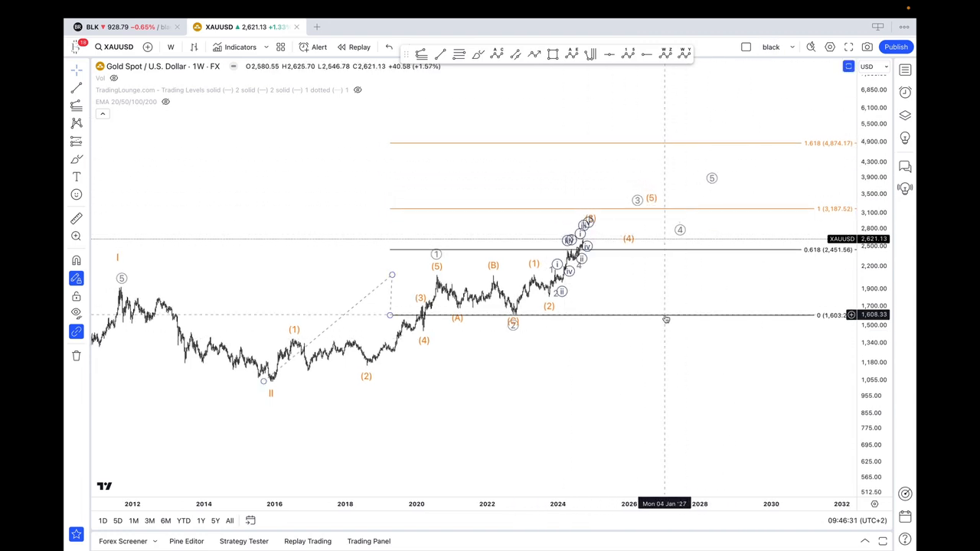
pyautogui.click(664, 318)
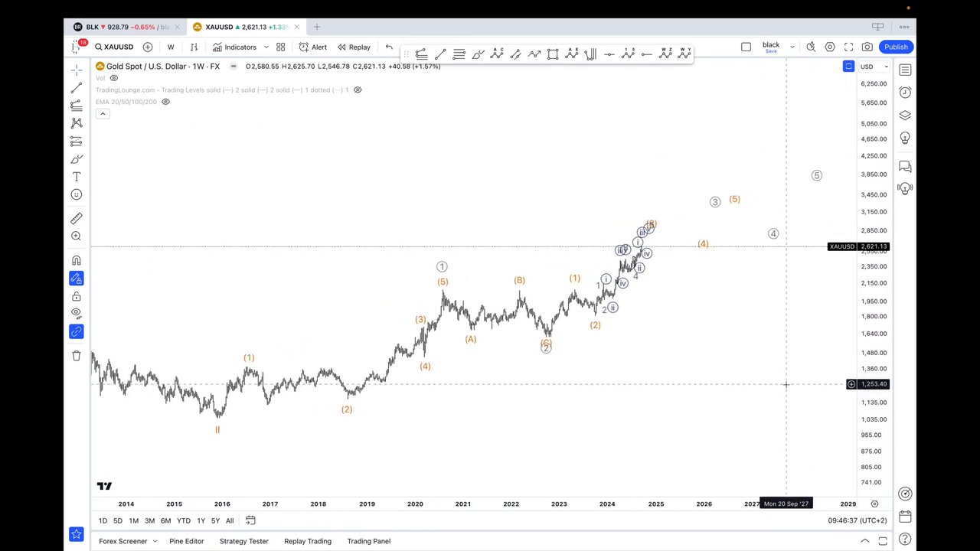
# Step: Switch the gold chart to the 4-hour timeframe and zoom out
pyautogui.click(170, 46)
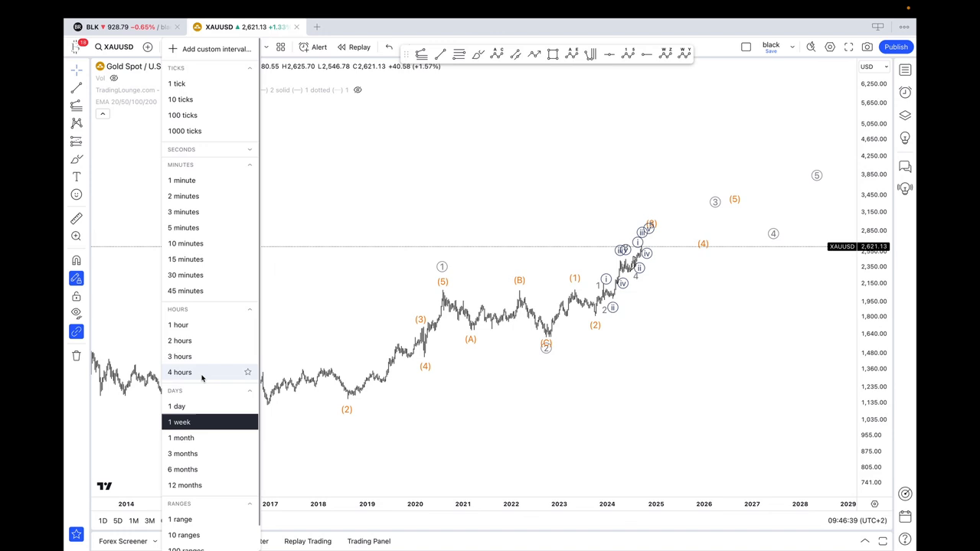
pyautogui.click(179, 372)
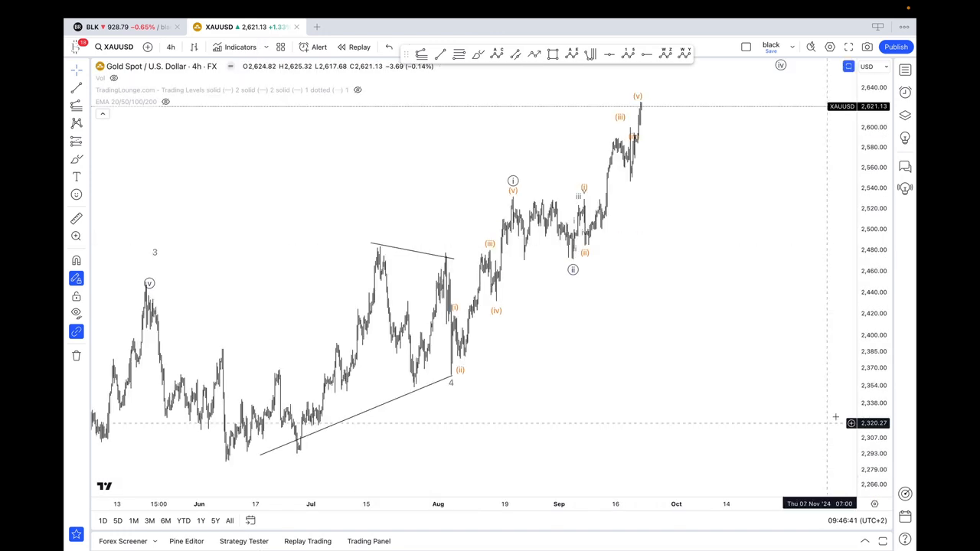
pyautogui.scroll(-3)
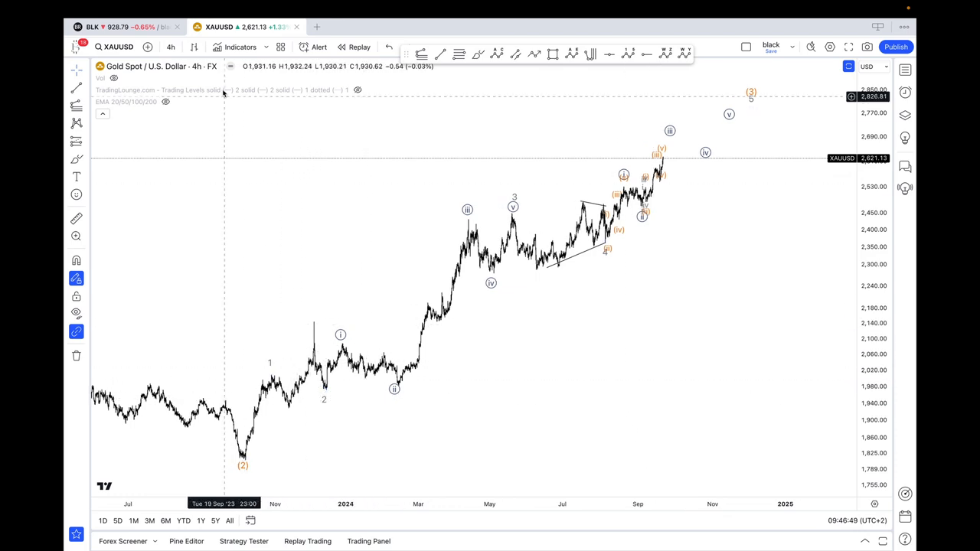
# Step: Try the Line chart style, then return to Bars
pyautogui.click(217, 46)
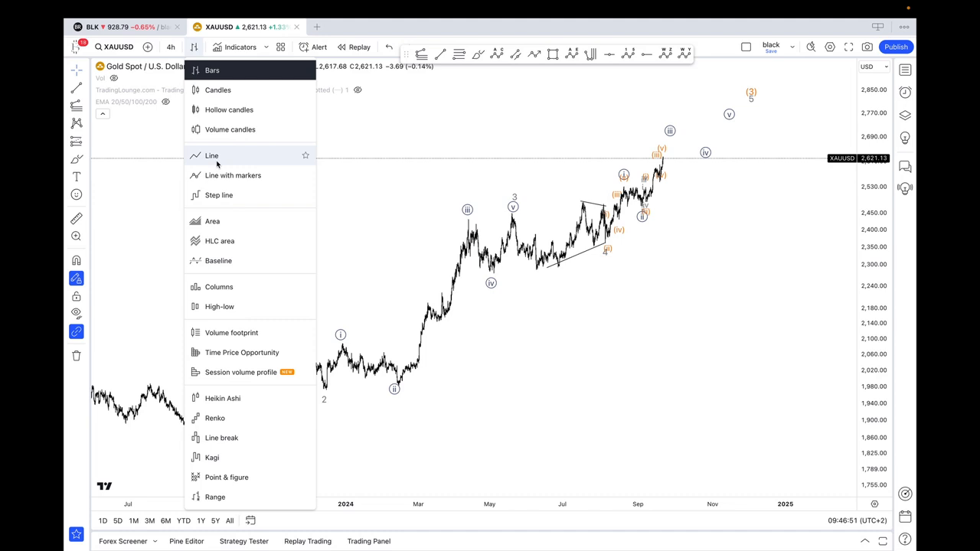
pyautogui.click(212, 156)
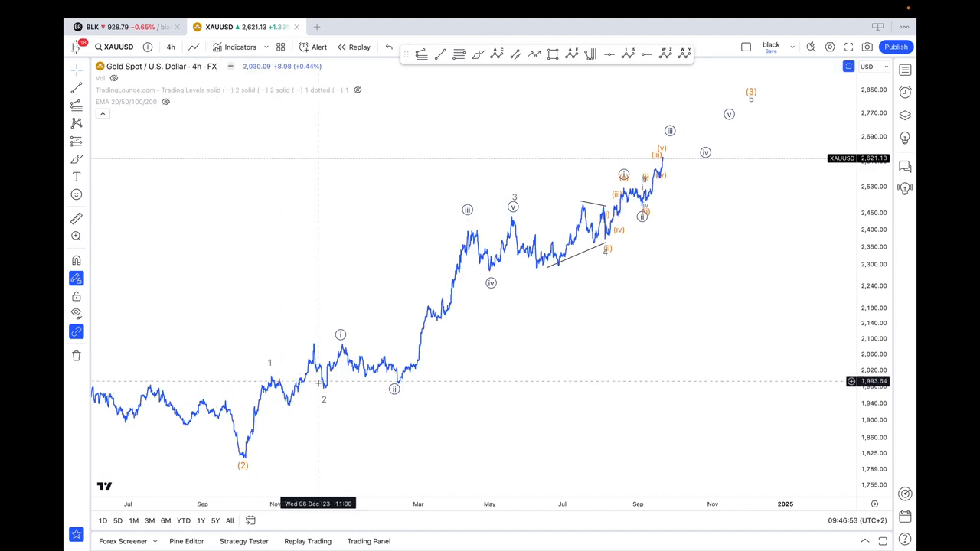
pyautogui.moveTo(304, 350)
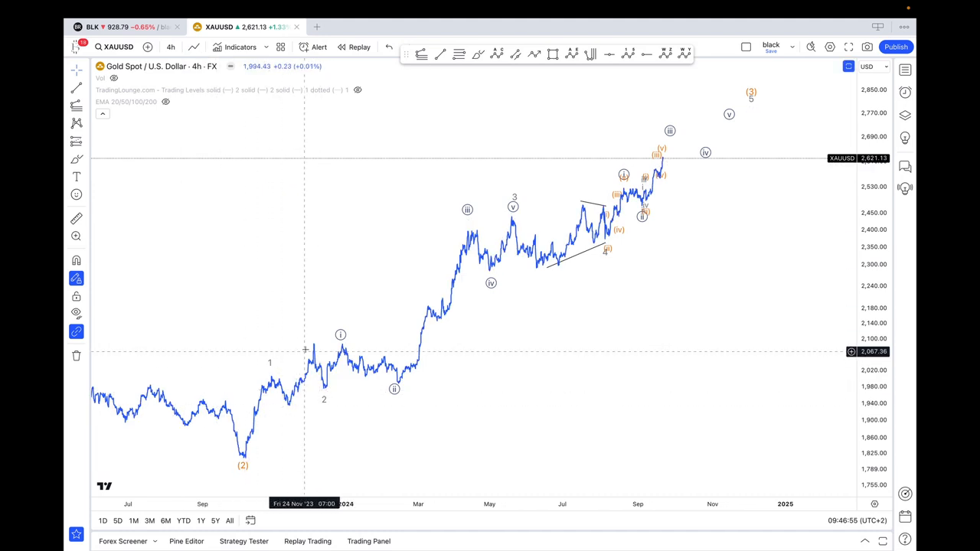
pyautogui.click(193, 46)
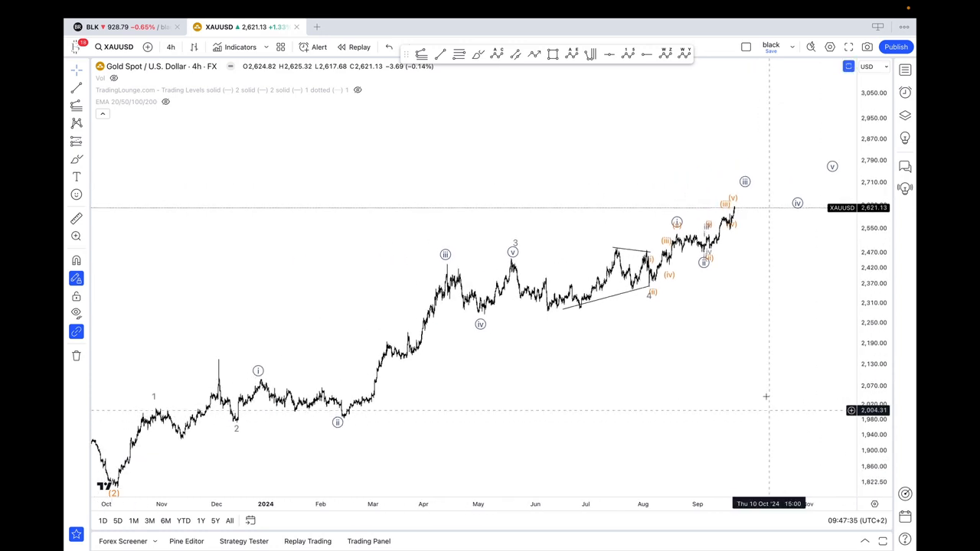
# Step: Add a trend-based Fib extension from waves (1) and (2), marking 1.618 near 2,731
pyautogui.scroll(-3)
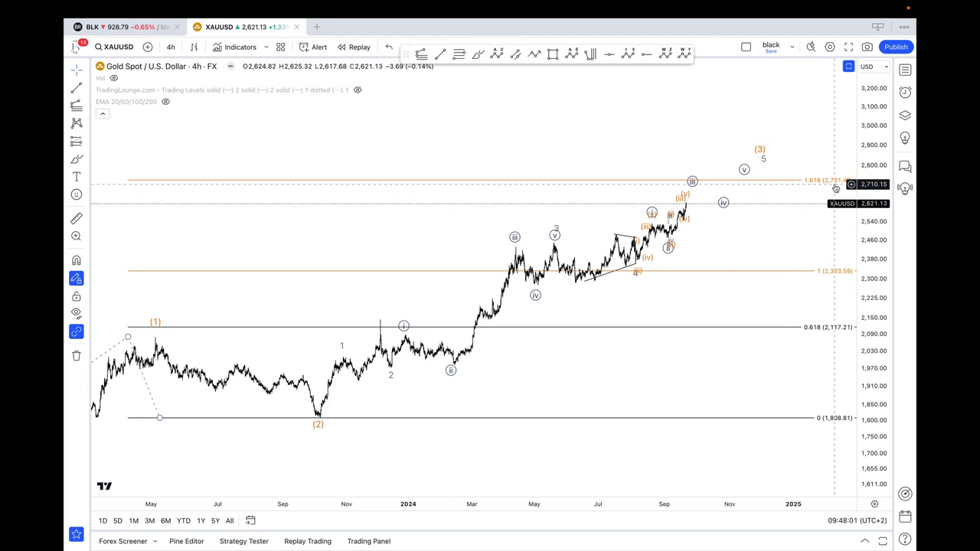
pyautogui.click(762, 169)
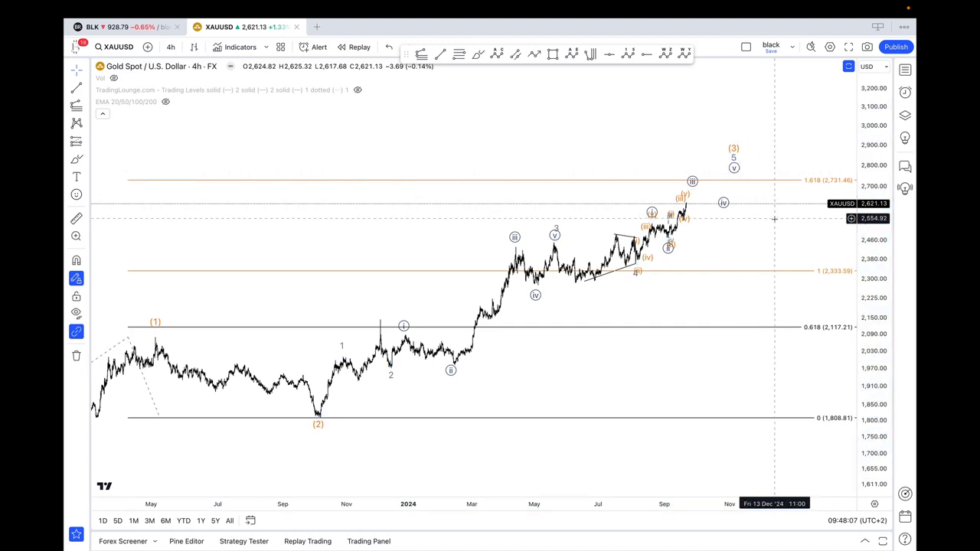
pyautogui.click(128, 337)
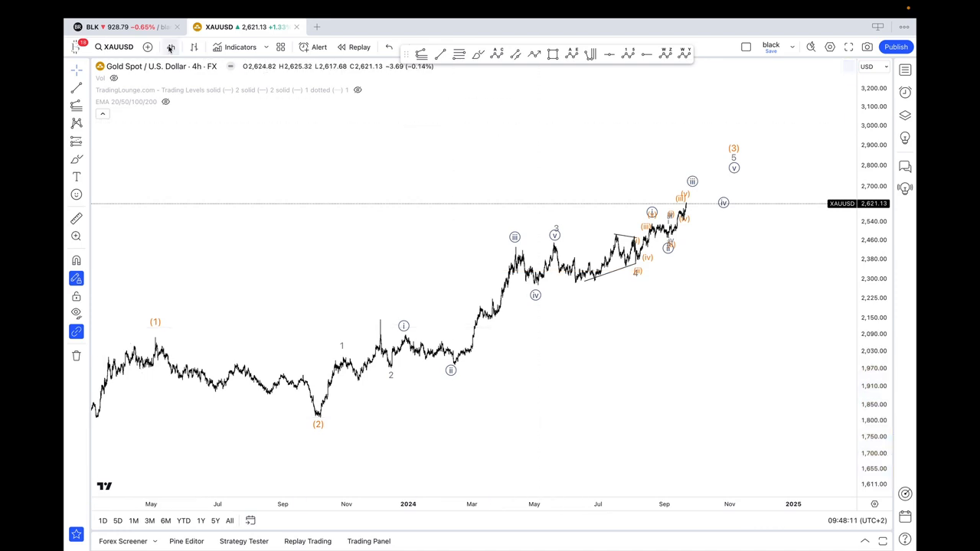
# Step: Choose the 1-hour interval for the gold chart
pyautogui.click(170, 47)
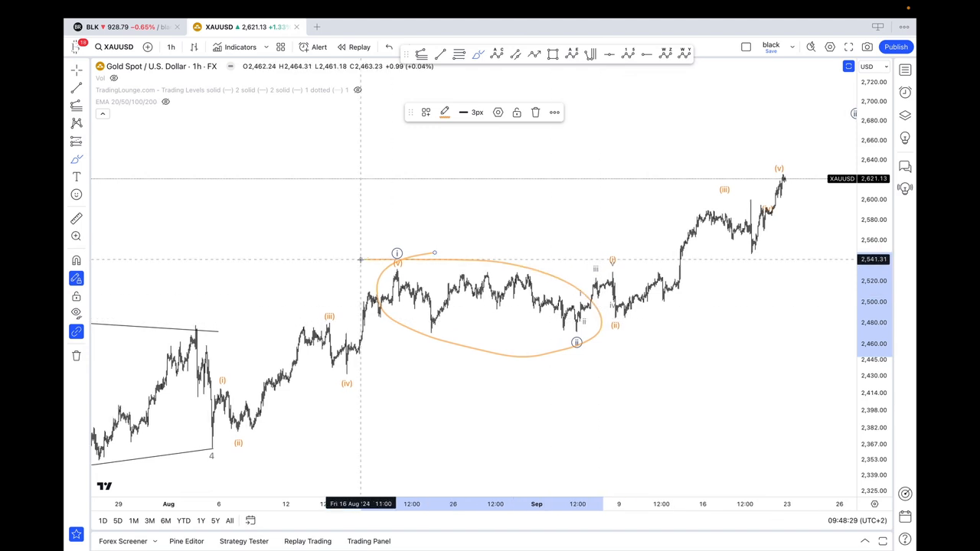
pyautogui.click(535, 113)
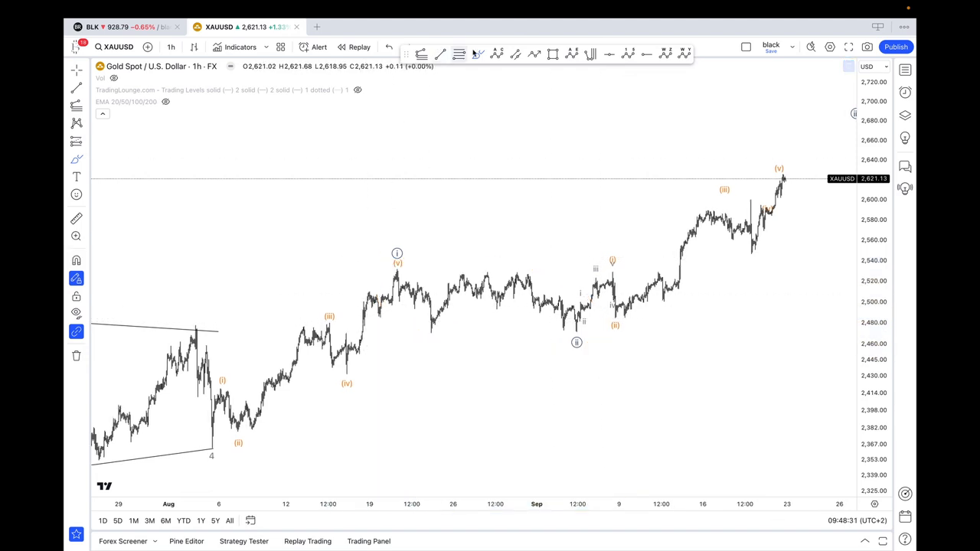
# Step: Pan and zoom onto the mid-August to September rally from 2,440 to 2,621
pyautogui.moveTo(371, 243); pyautogui.dragTo(578, 345)
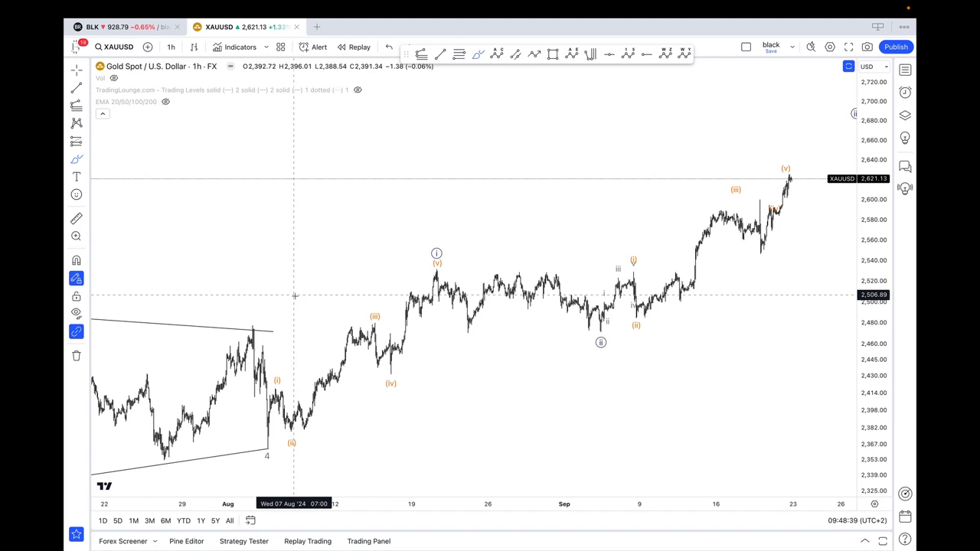
pyautogui.moveTo(294, 294); pyautogui.dragTo(719, 295)
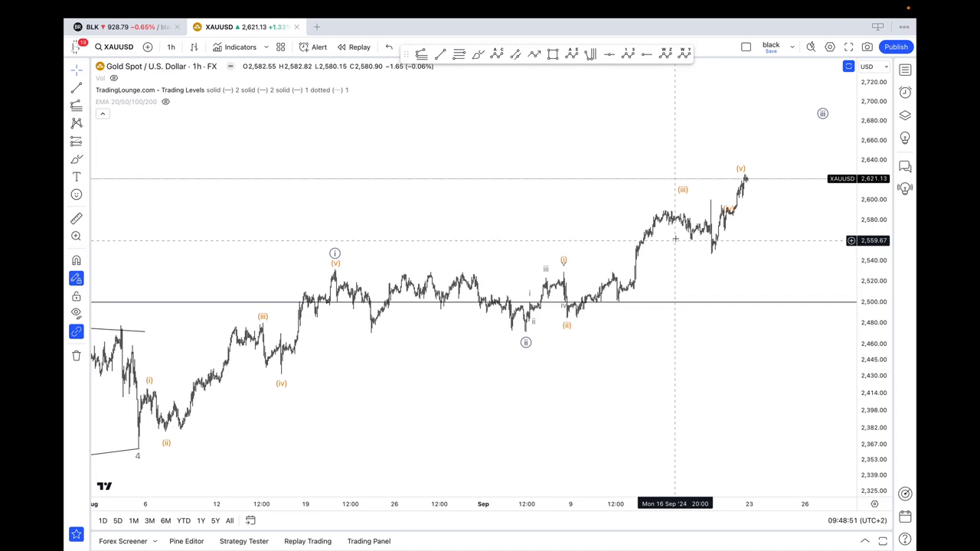
pyautogui.rightClick(675, 209)
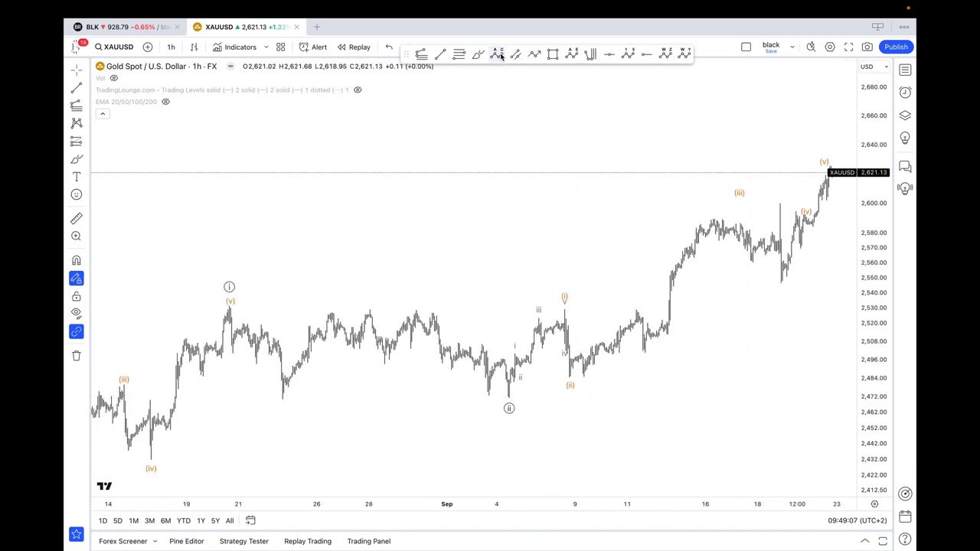
pyautogui.moveTo(450, 371)
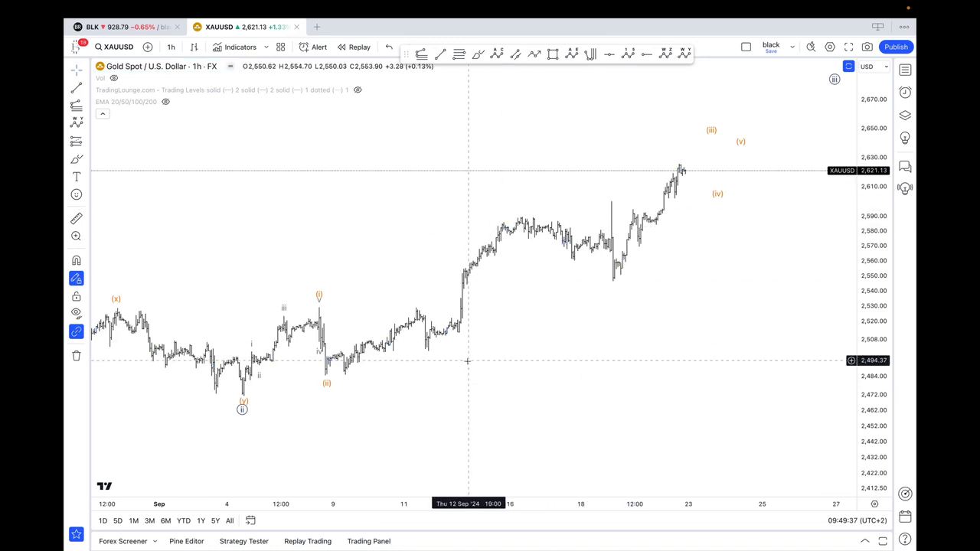
pyautogui.moveTo(473, 351)
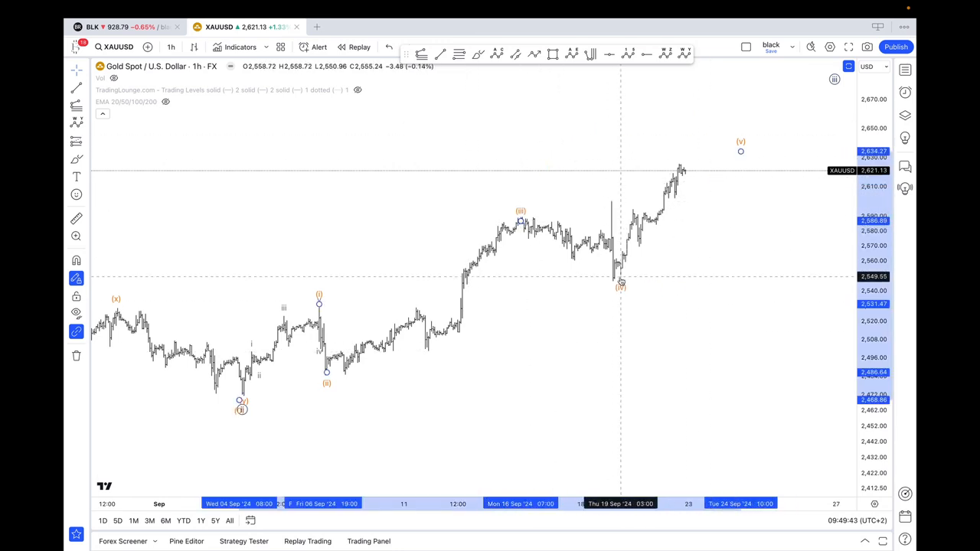
# Step: Brush-sketch the path from wave (ii) up to (iii), then start an a-b-c correction
pyautogui.click(620, 283)
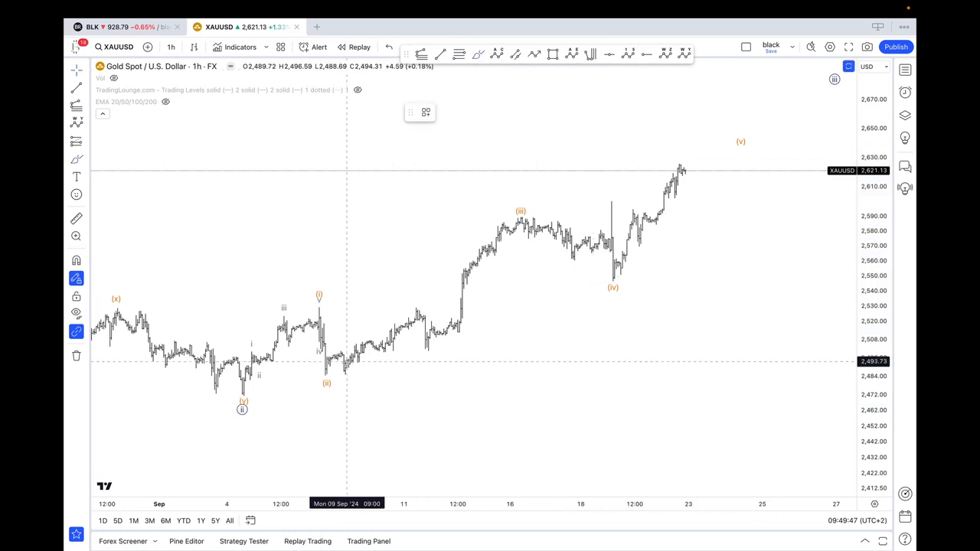
pyautogui.moveTo(348, 365); pyautogui.dragTo(426, 353)
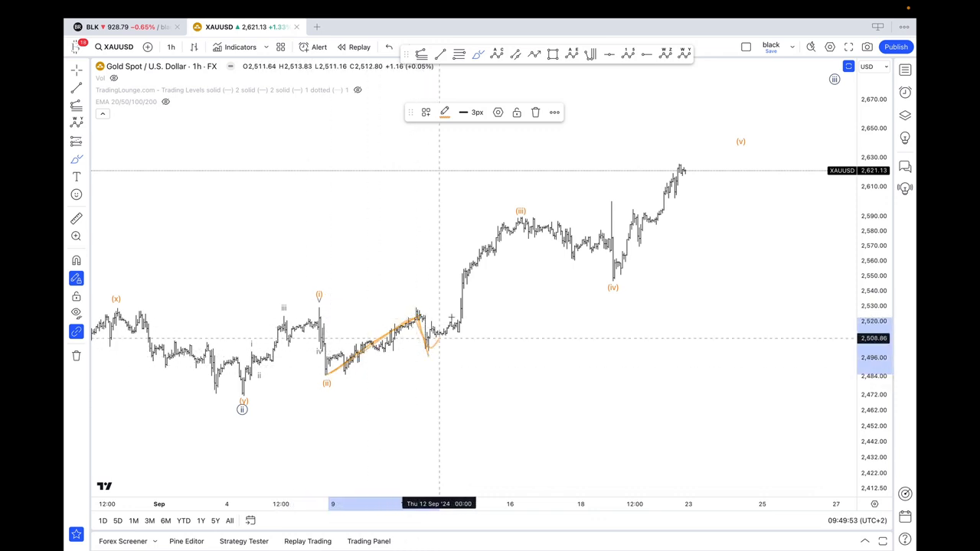
pyautogui.moveTo(451, 316); pyautogui.dragTo(533, 193)
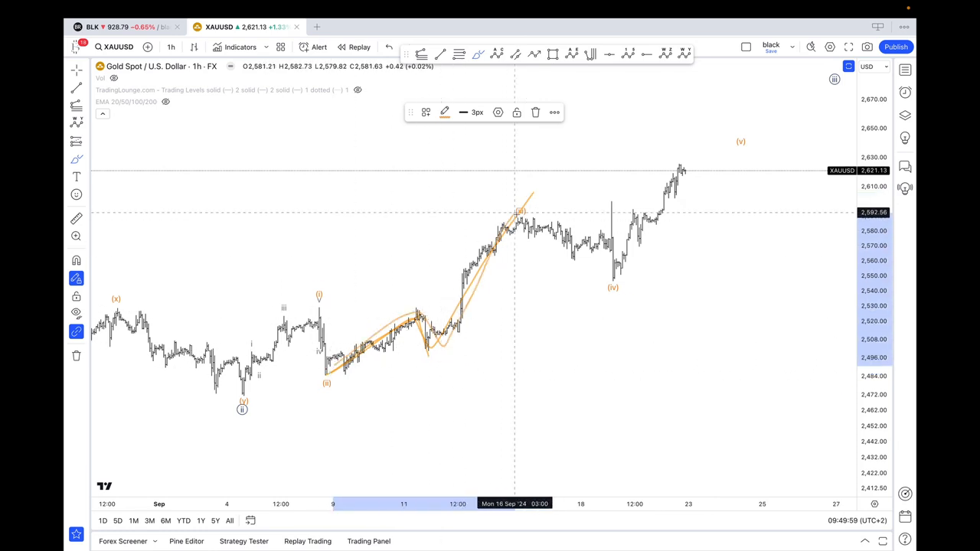
pyautogui.moveTo(608, 233)
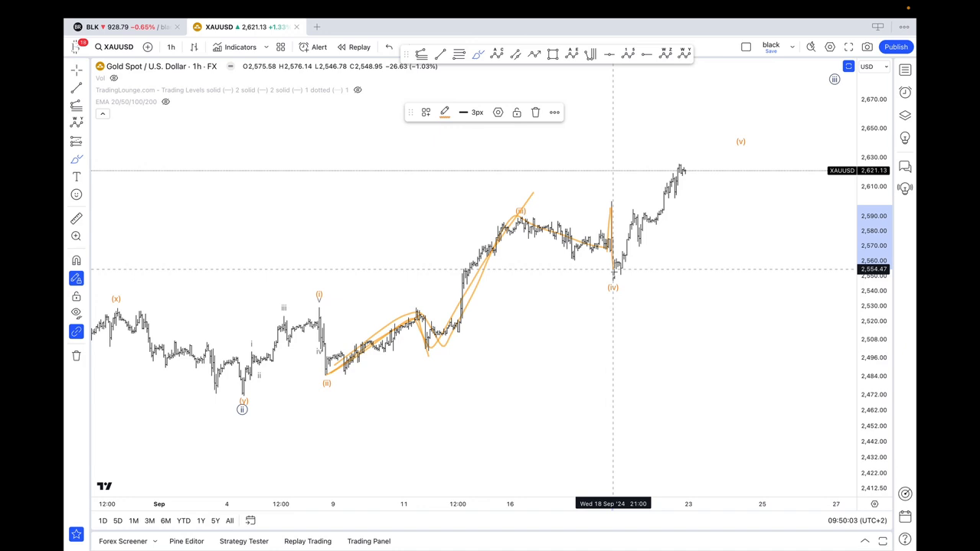
pyautogui.click(76, 260)
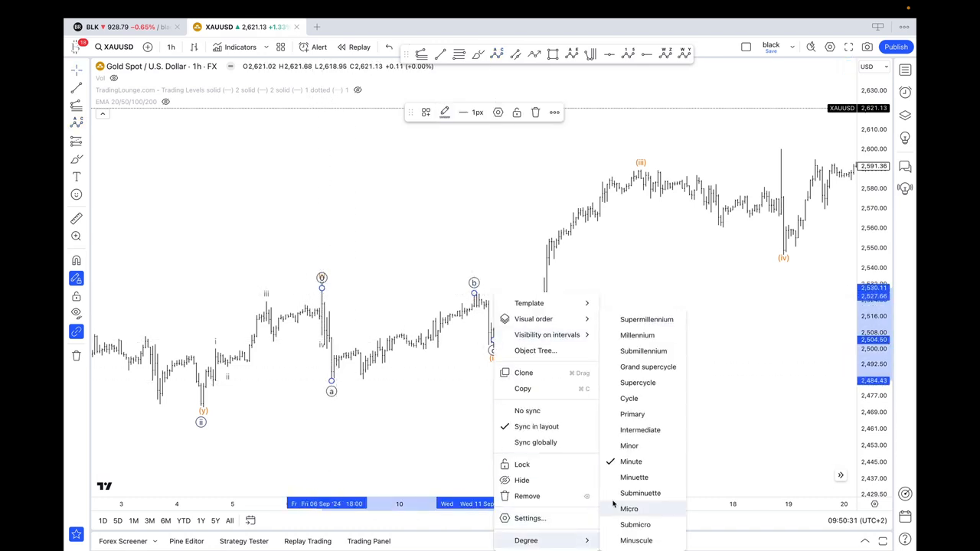
# Step: Set the a-b-c correction's degree to Micro and recenter the September rally
pyautogui.click(445, 113)
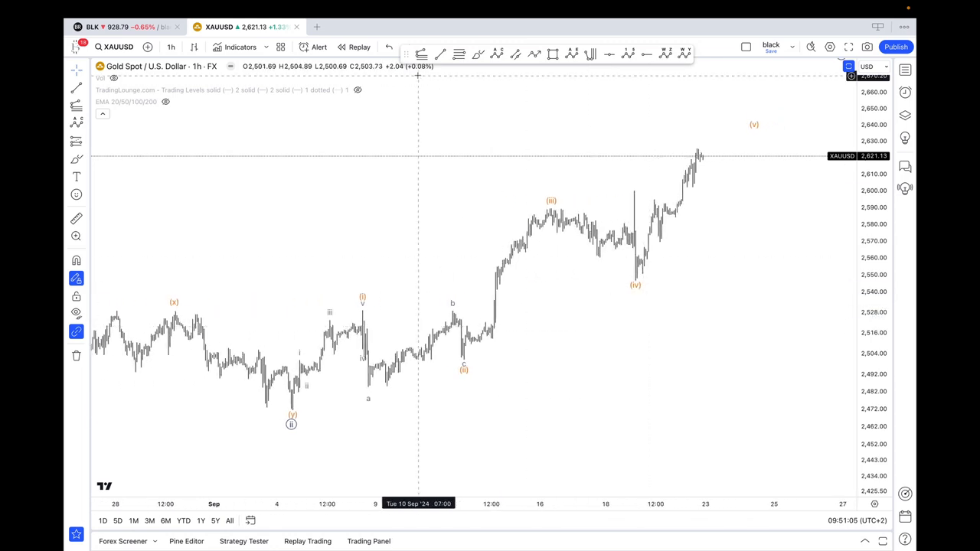
pyautogui.moveTo(271, 411); pyautogui.dragTo(332, 294)
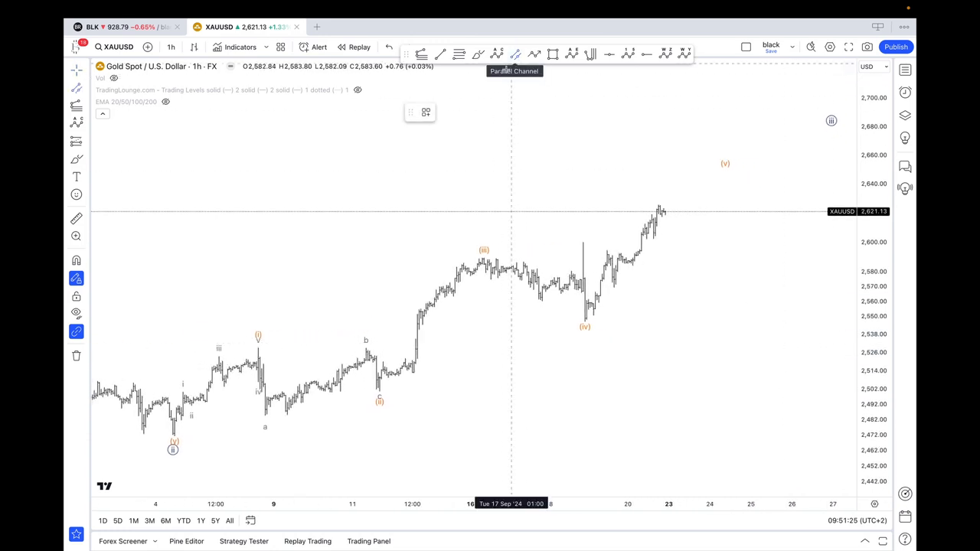
# Step: Draw a parallel channel from wave (ii) through (iii) and (iv)
pyautogui.moveTo(379, 401); pyautogui.dragTo(750, 290)
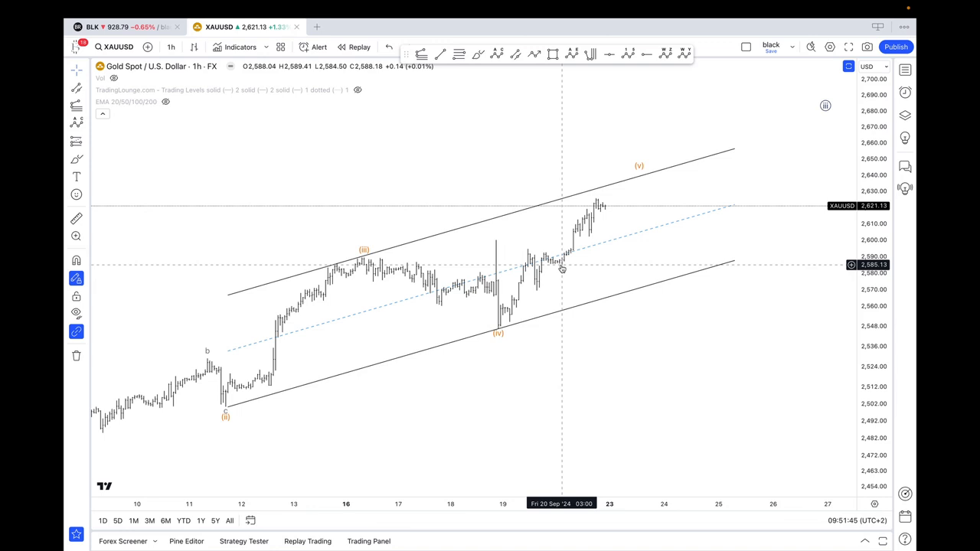
pyautogui.moveTo(635, 186)
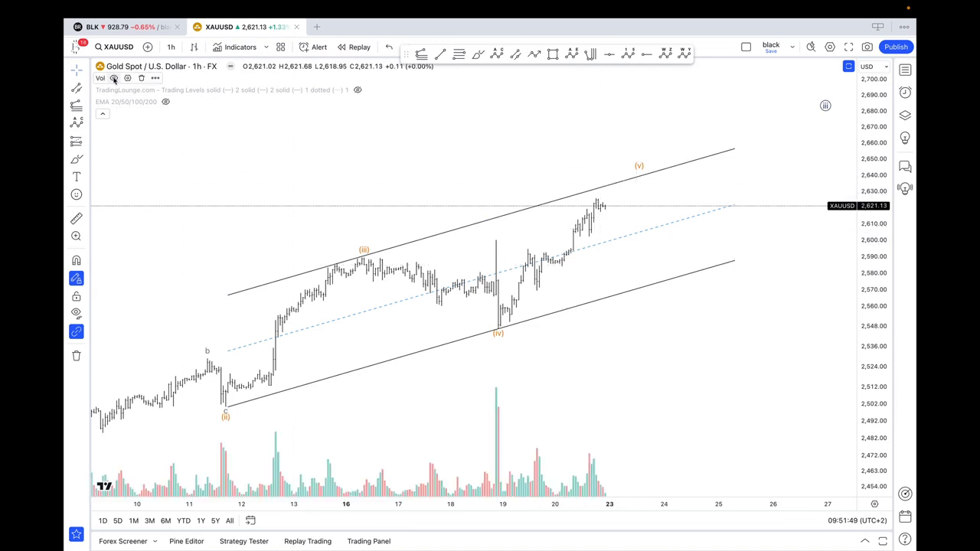
pyautogui.moveTo(585, 413)
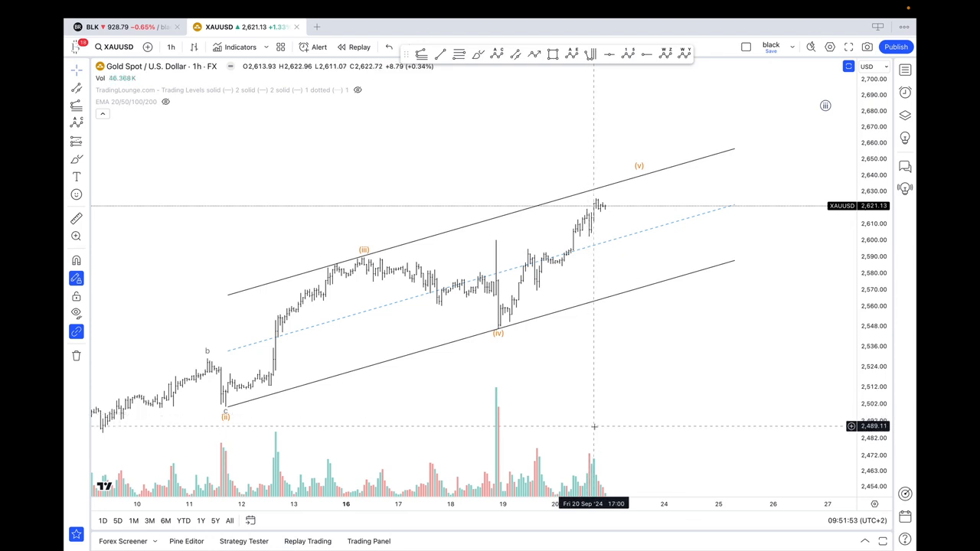
pyautogui.moveTo(603, 233)
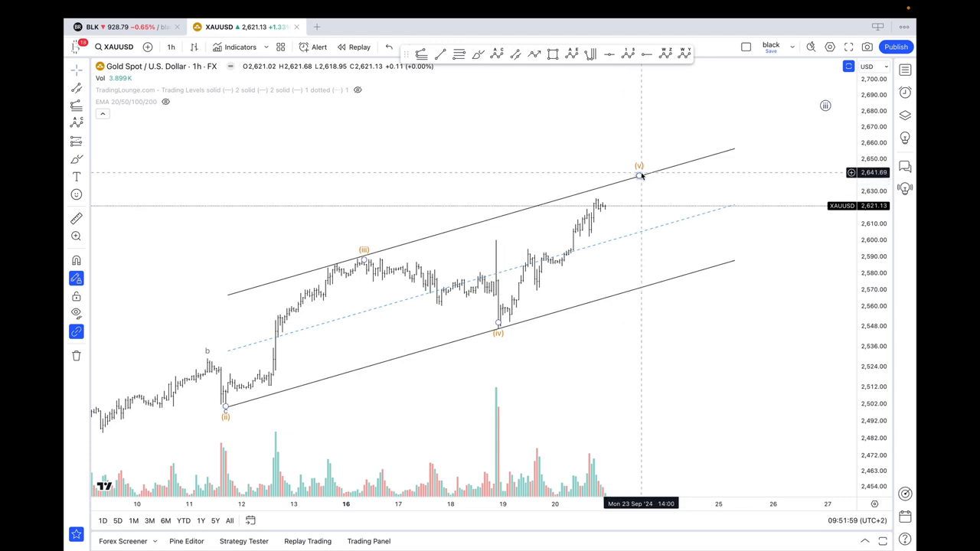
pyautogui.moveTo(645, 160)
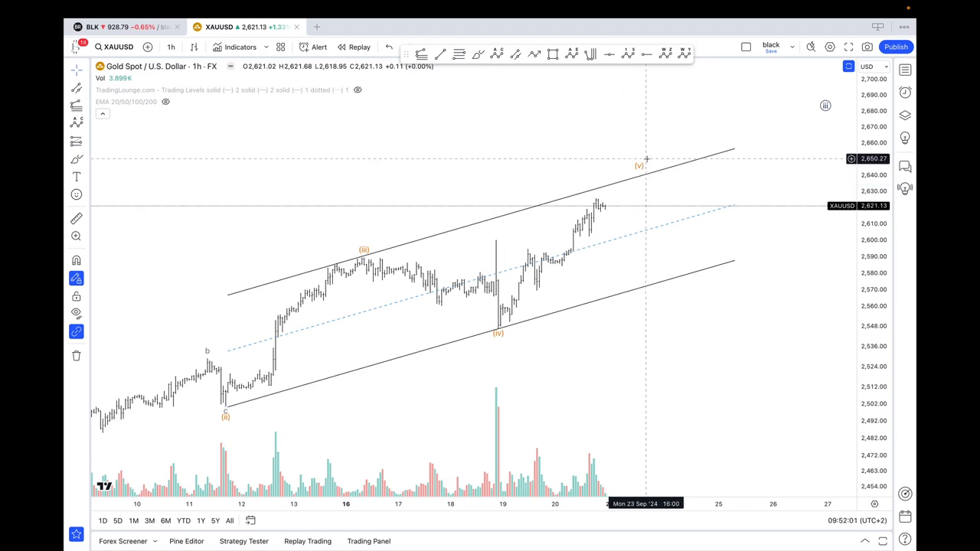
pyautogui.moveTo(640, 179)
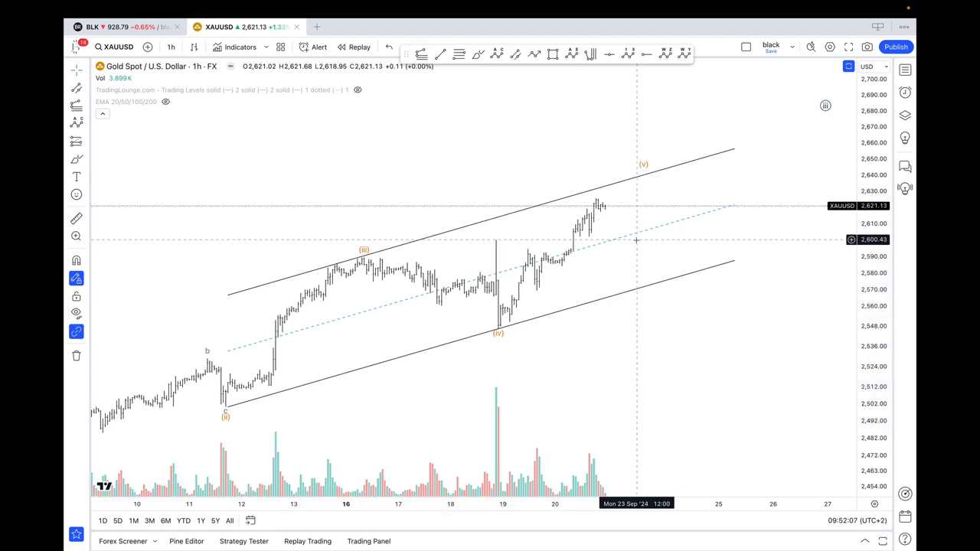
pyautogui.moveTo(620, 159)
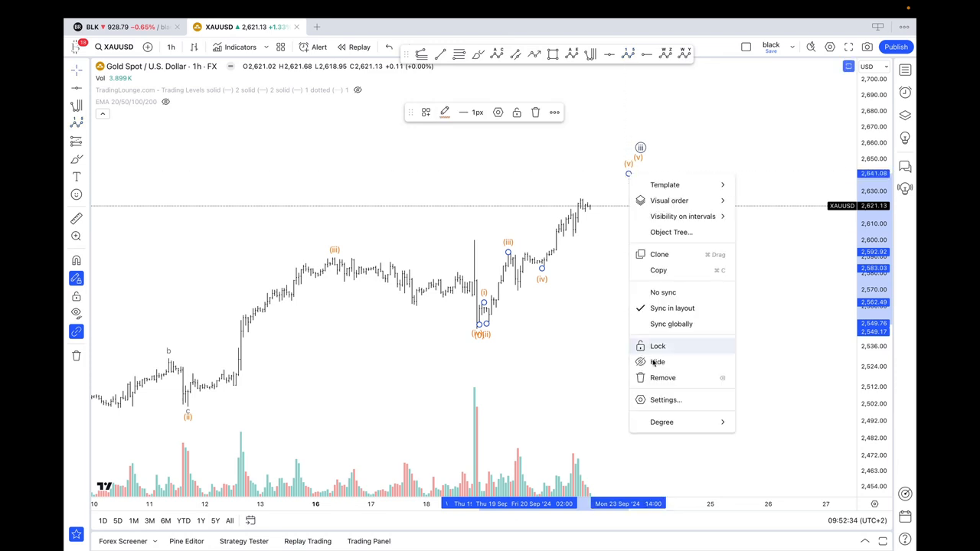
# Step: Dismiss the context menu and zoom out to show the 1-hour count from late July to circled wave iv
pyautogui.click(445, 112)
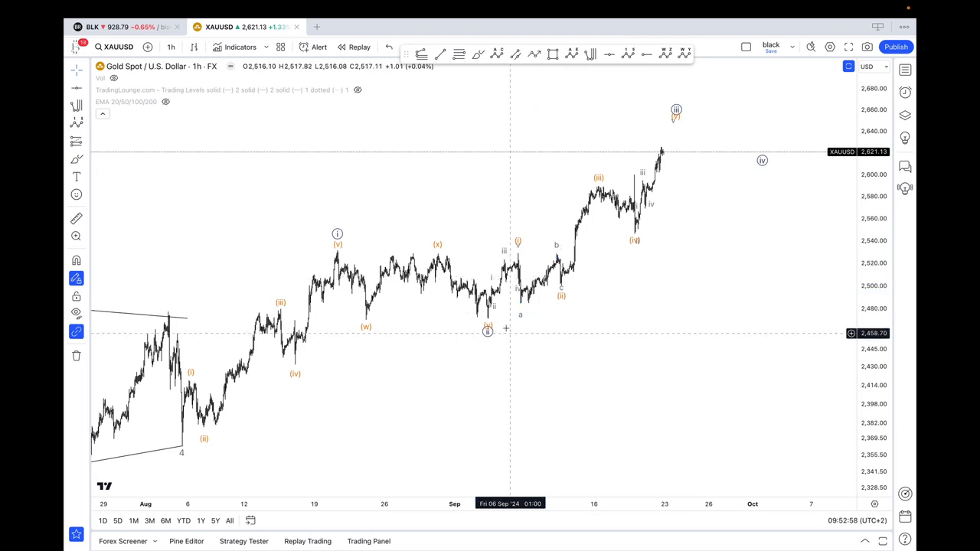
pyautogui.moveTo(773, 164)
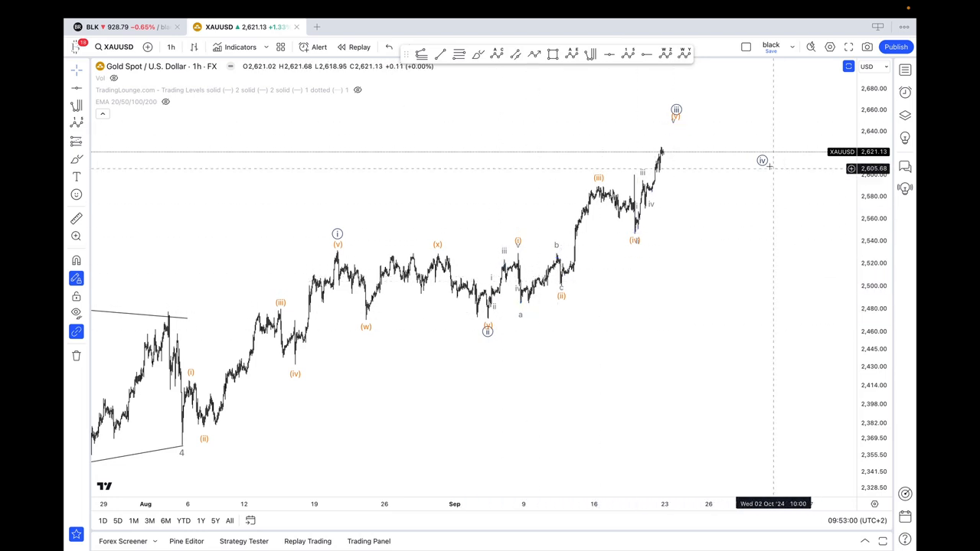